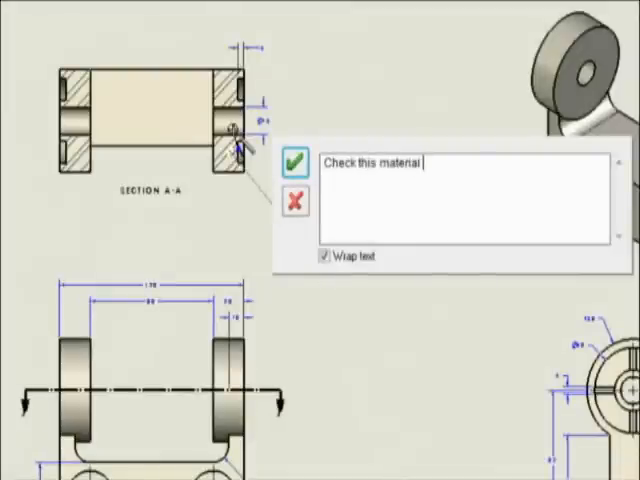
Finish the Section A-A markup note reading 'Check this material thickness' and accept it.
{"action": "type", "text": "thickne"}
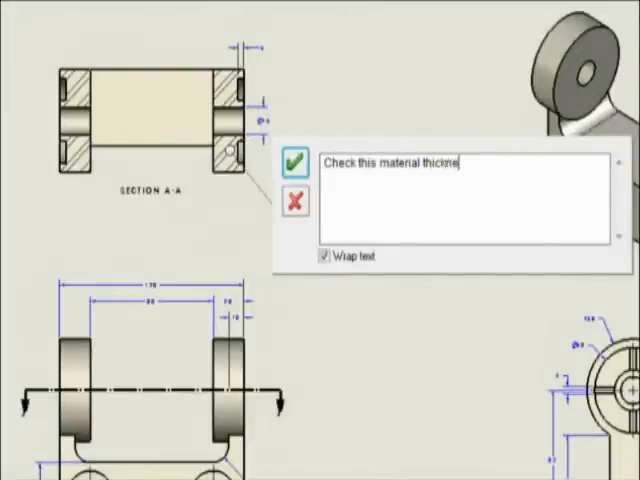
{"action": "left_click", "coordinate": [294, 161]}
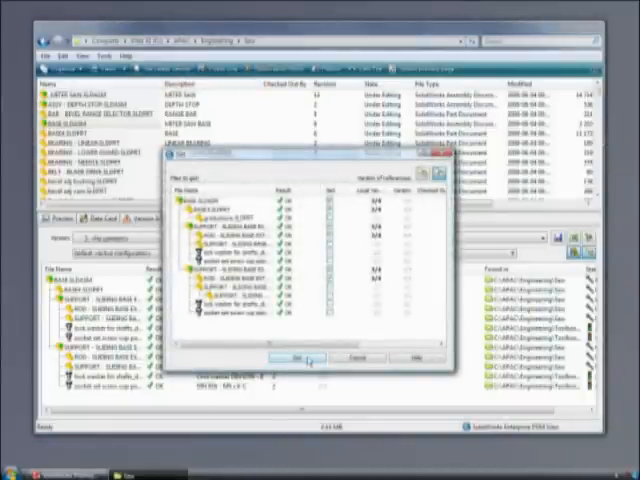
Get the listed saw base assembly and its referenced parts from the vault.
{"action": "left_click", "coordinate": [297, 357]}
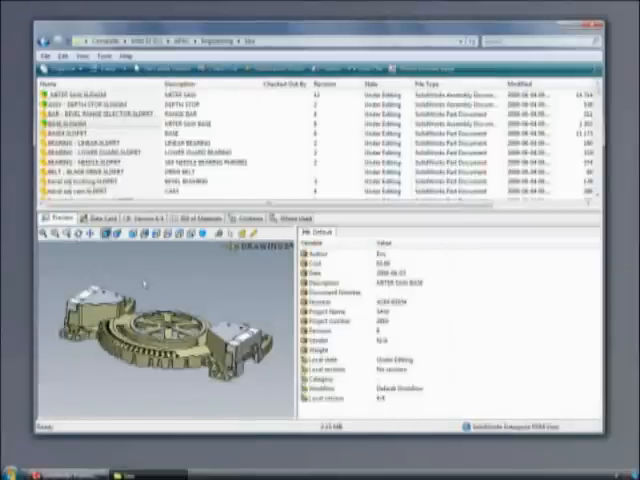